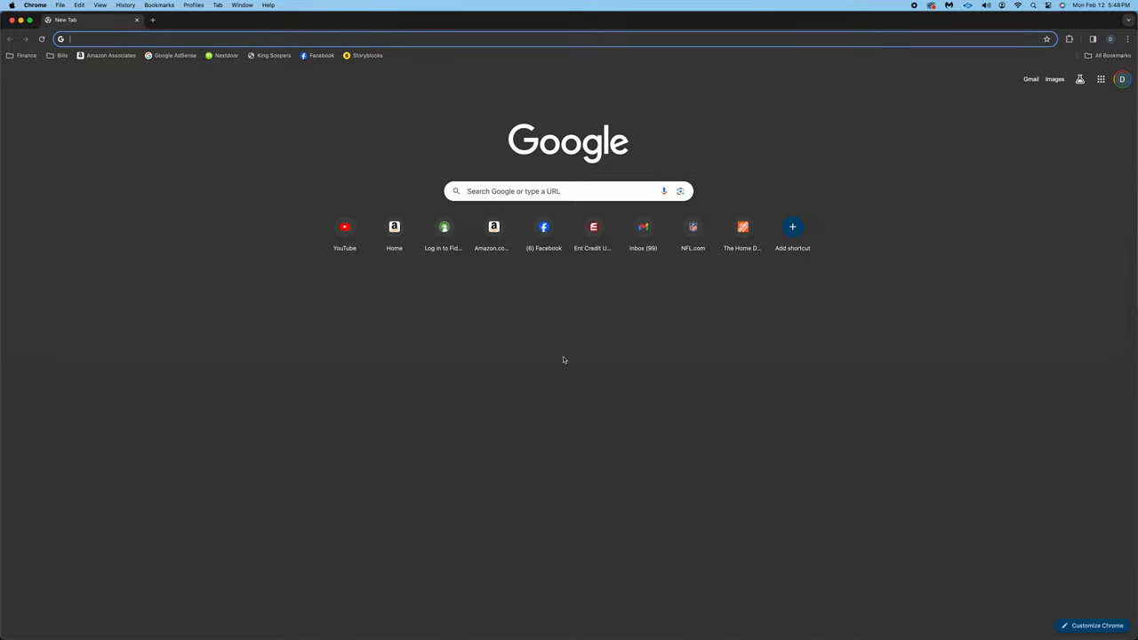
Navigate to peacocktv.com to load the Peacock homepage.
type("peacocktv.com")
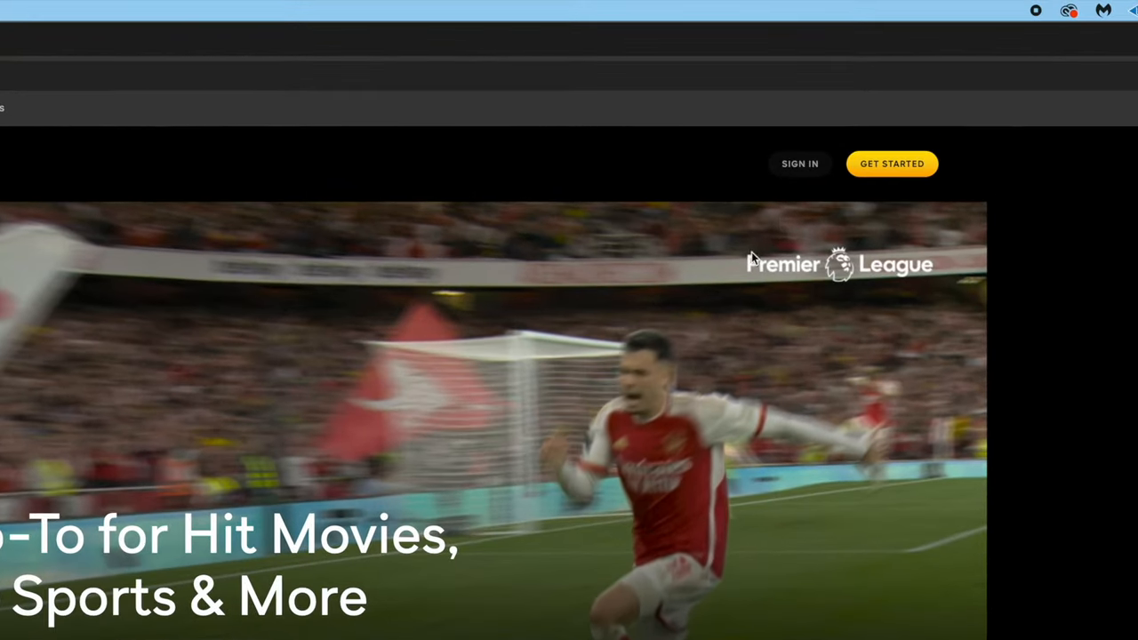
Sign in with the account email and password, reaching the 'Who's watching?' profile screen.
left_click(891, 164)
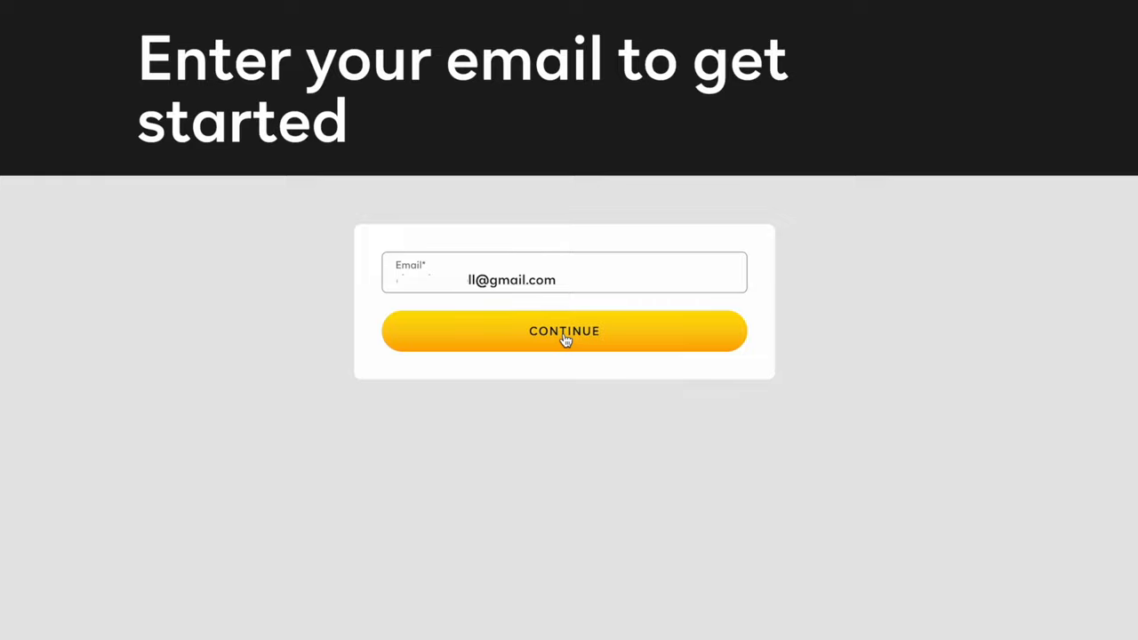
left_click(564, 331)
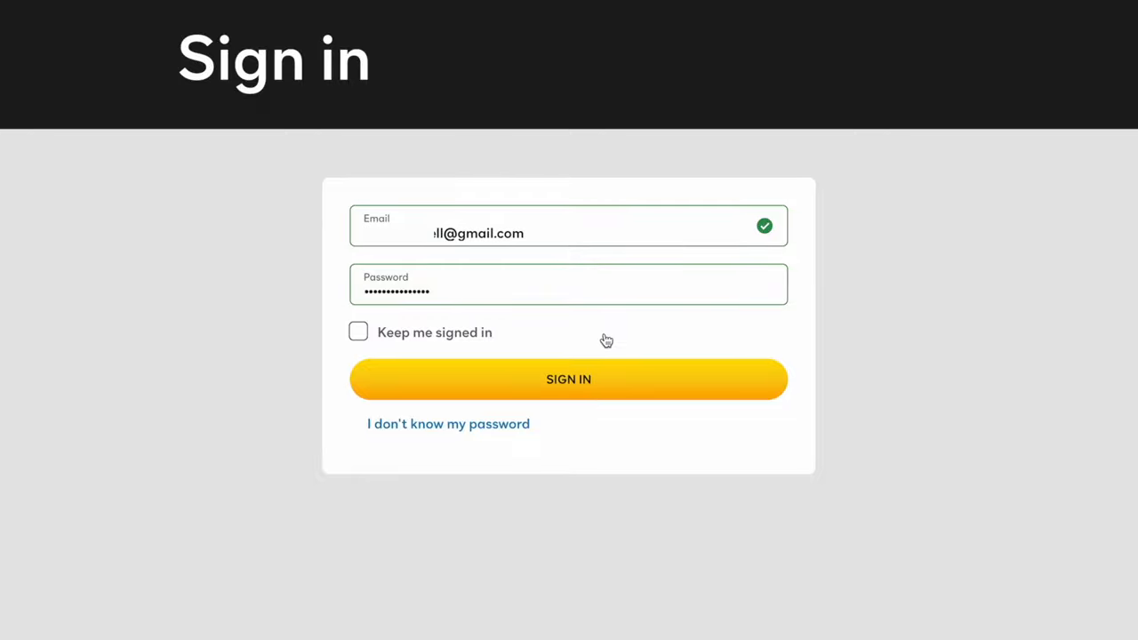
mouse_move(576, 372)
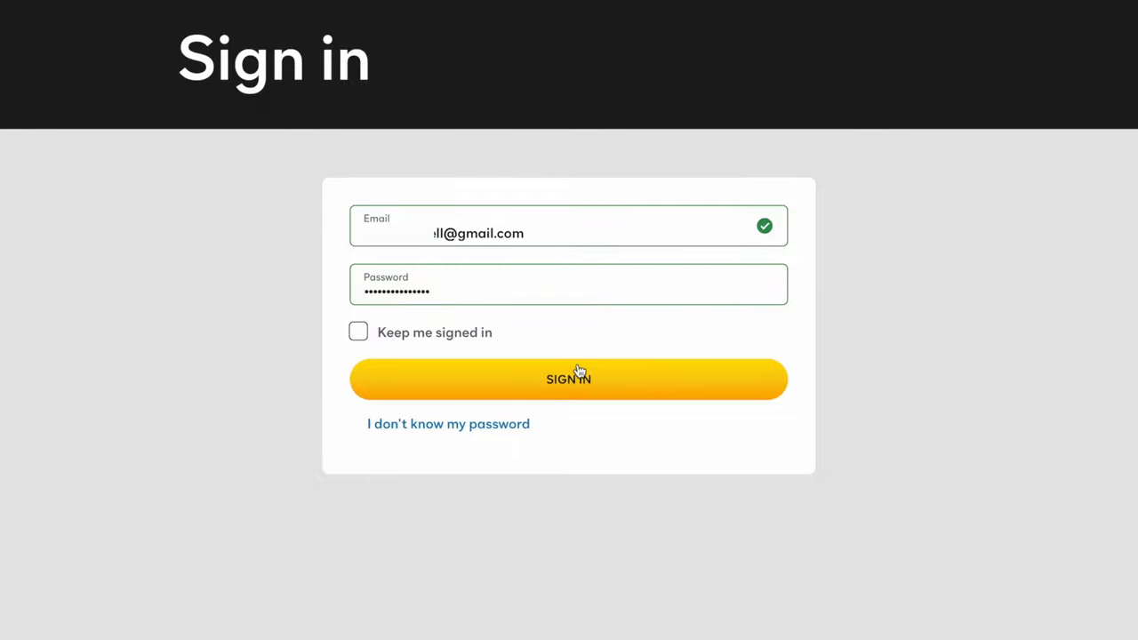
left_click(569, 379)
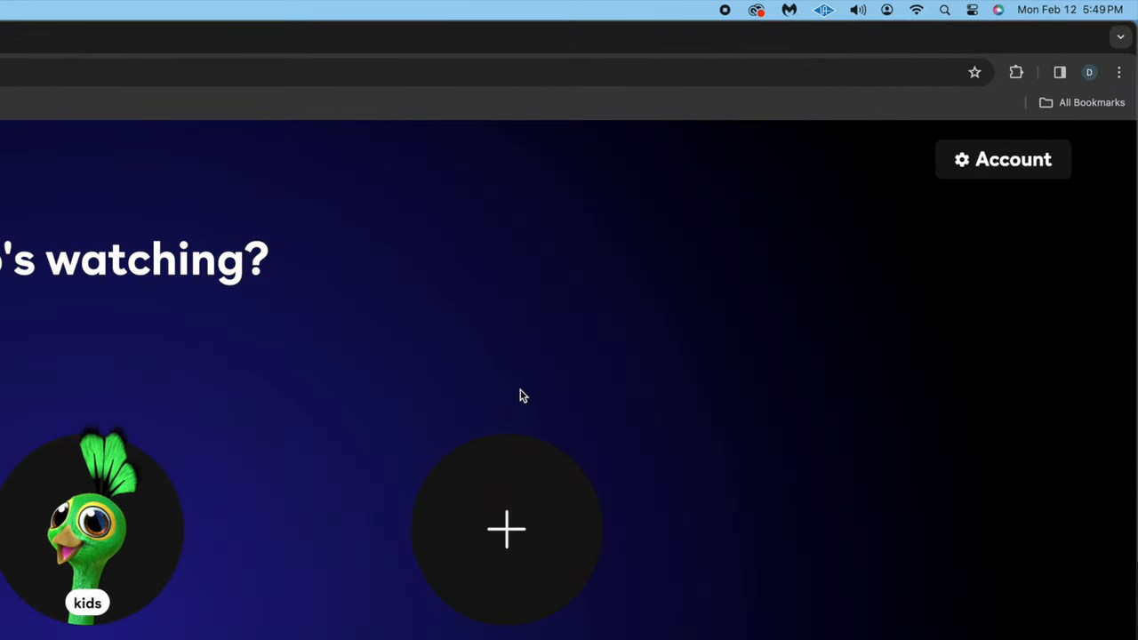
From the Account page's Premium $5.99/month plan, reach the Change Or Cancel Plan options.
left_click(1003, 160)
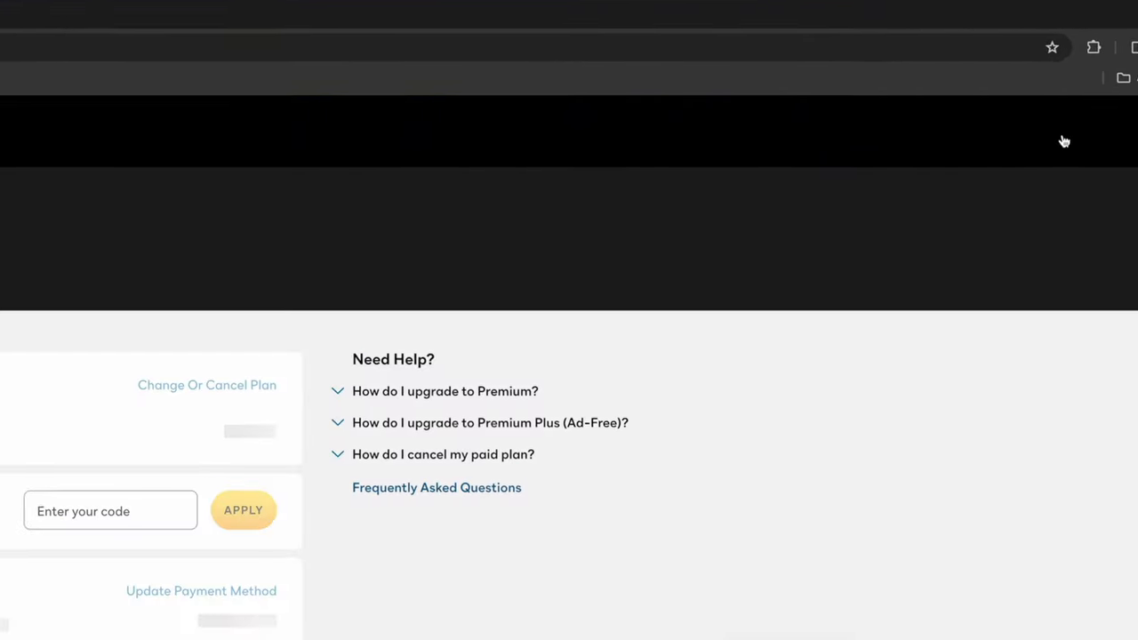
scroll("up", 3)
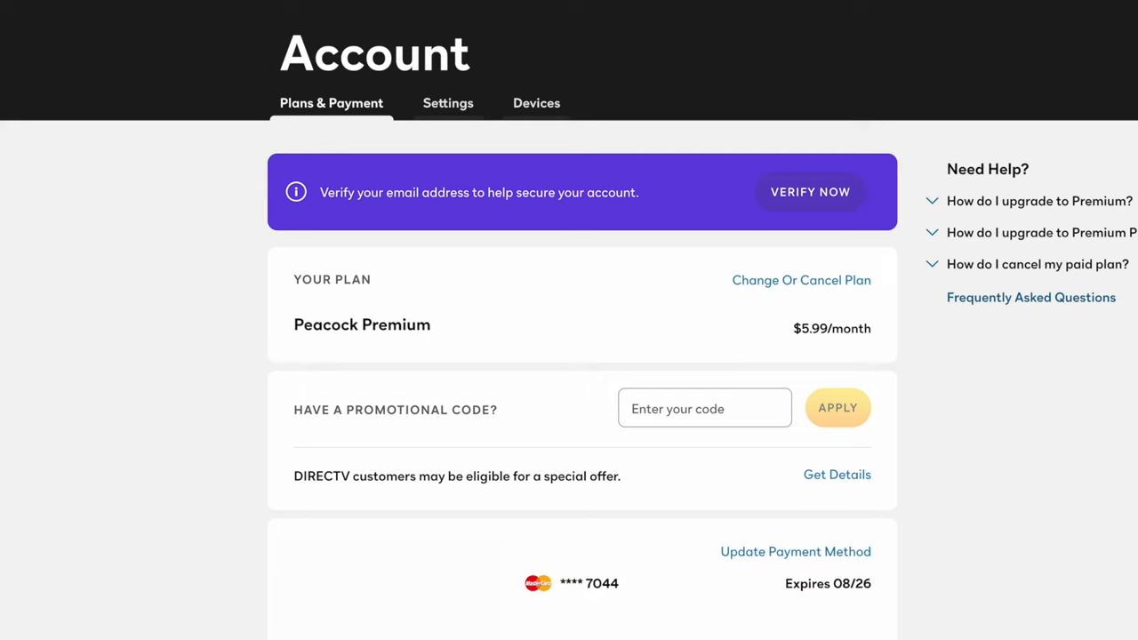
mouse_move(795, 283)
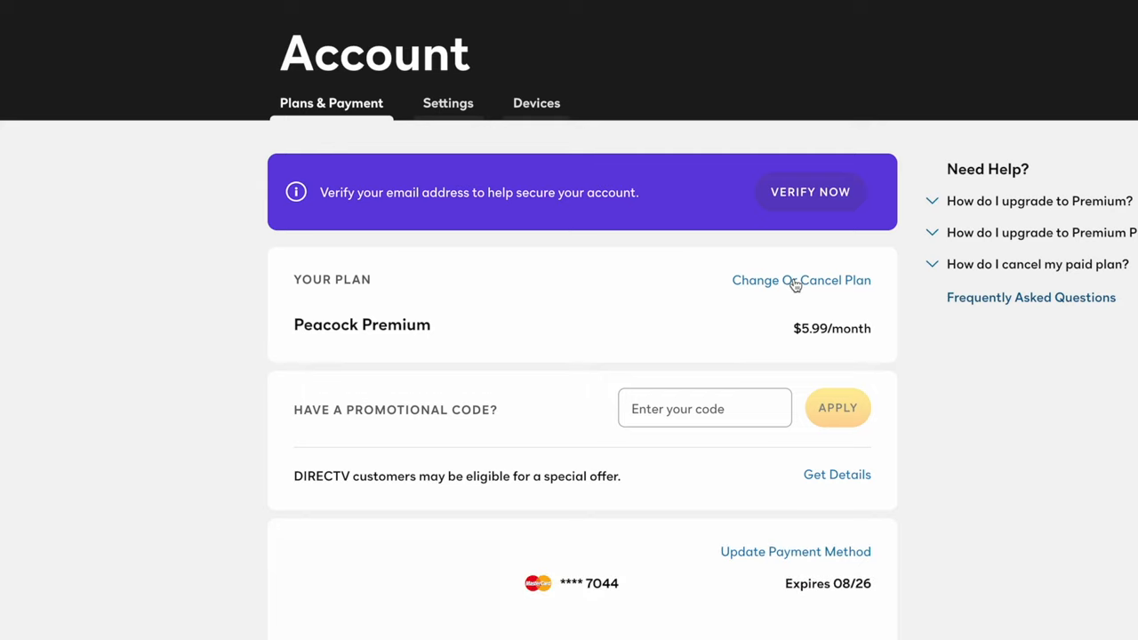
left_click(801, 281)
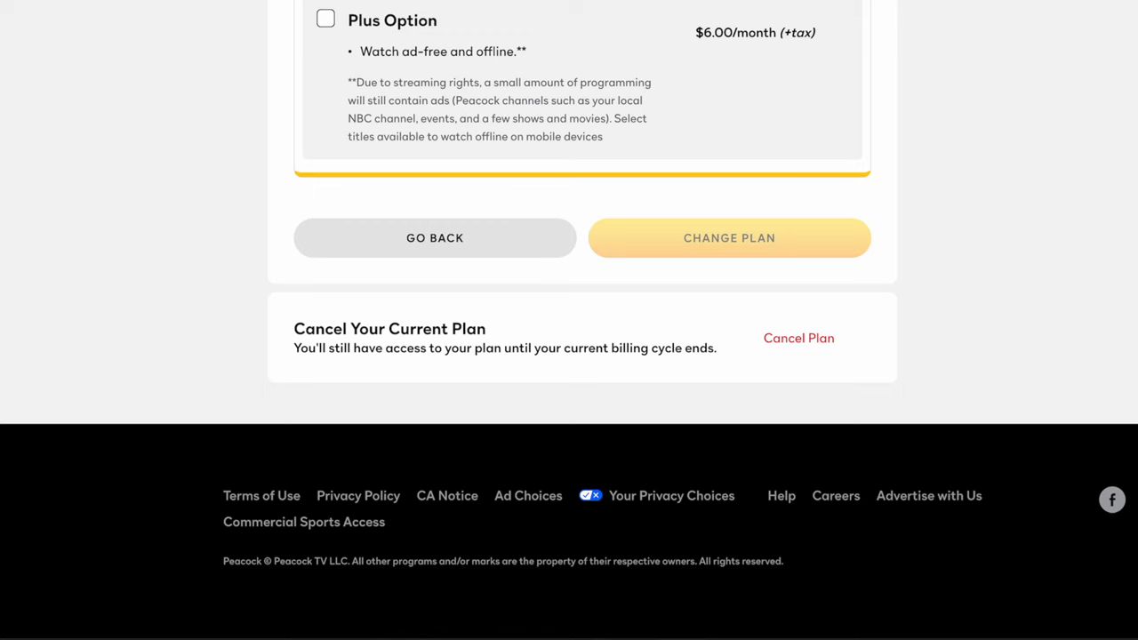
mouse_move(797, 347)
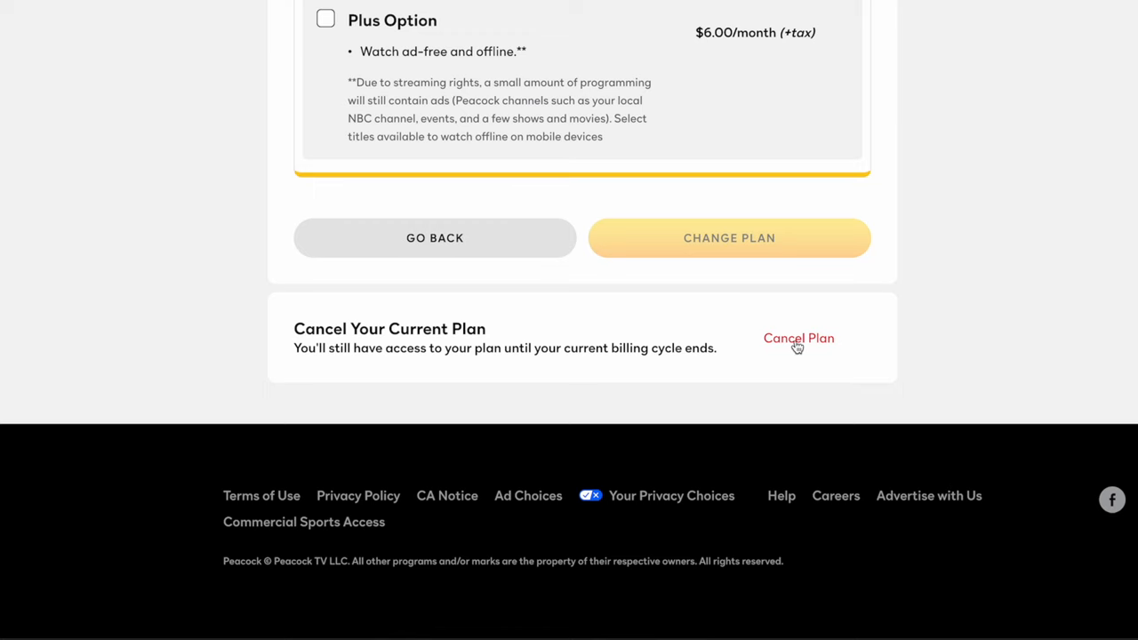
Cancel the plan citing 'I don't want to pay for another streaming service' and decline the retention offer.
left_click(798, 338)
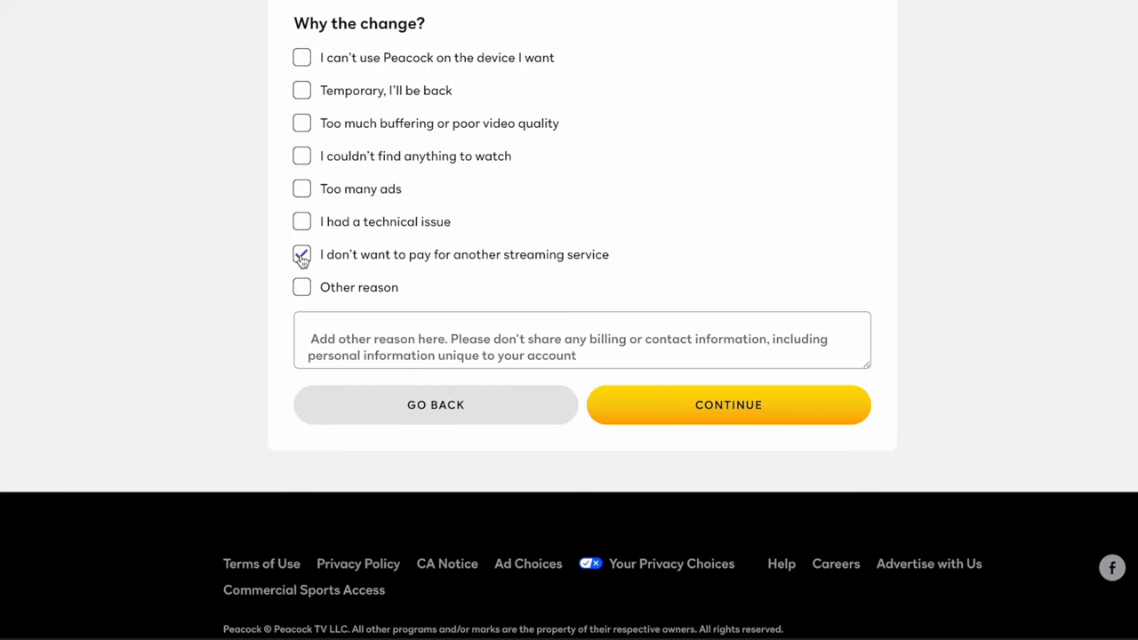
left_click(303, 254)
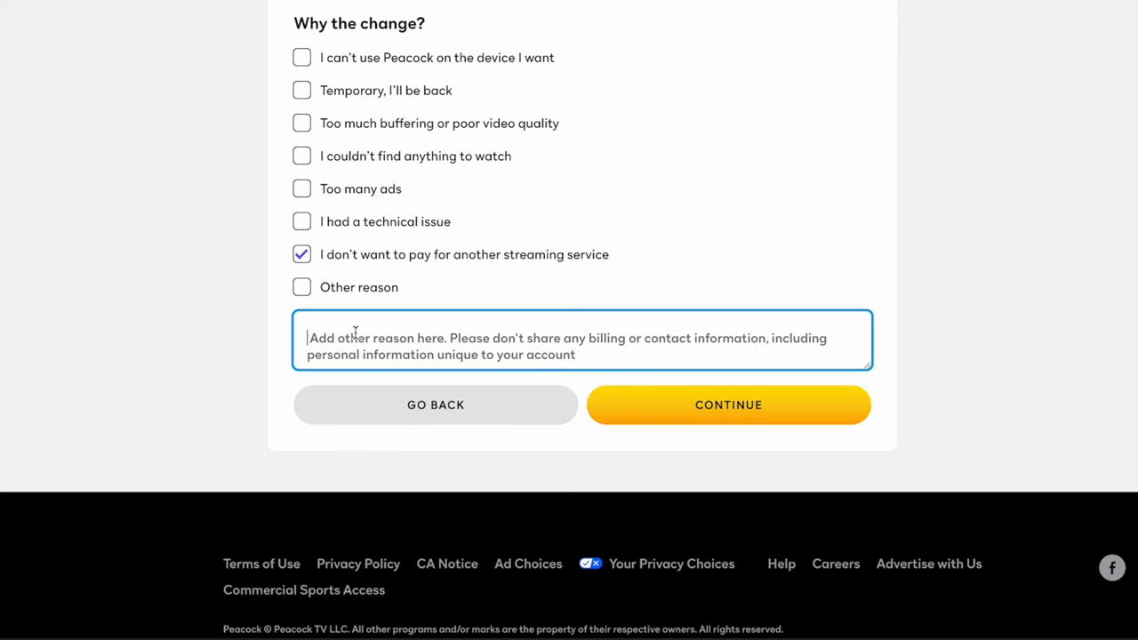
left_click(727, 405)
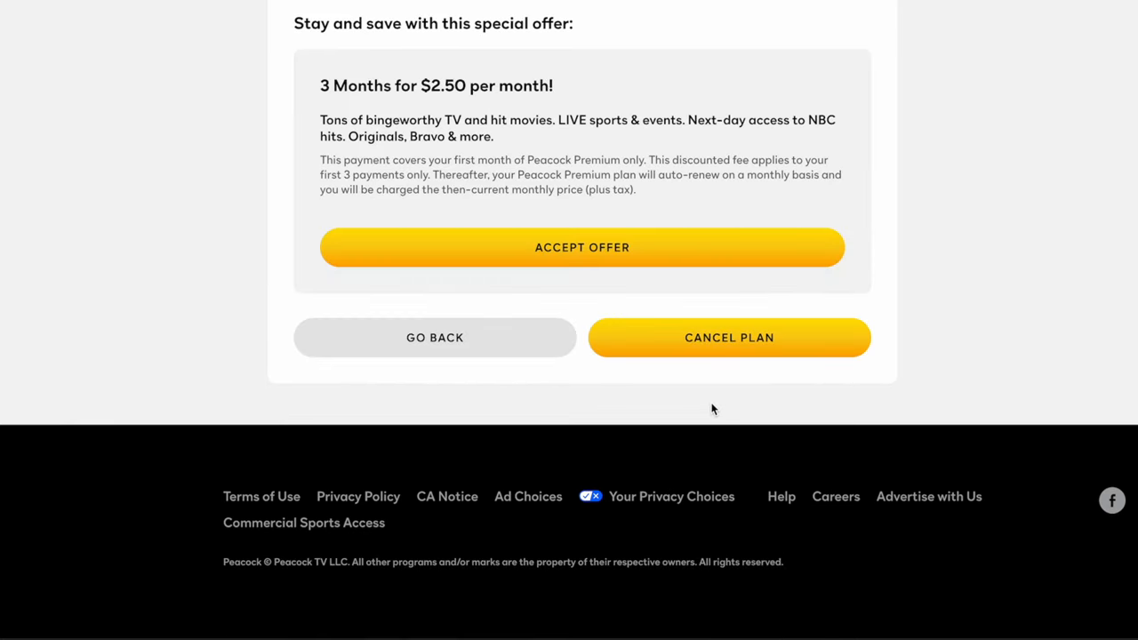
mouse_move(729, 337)
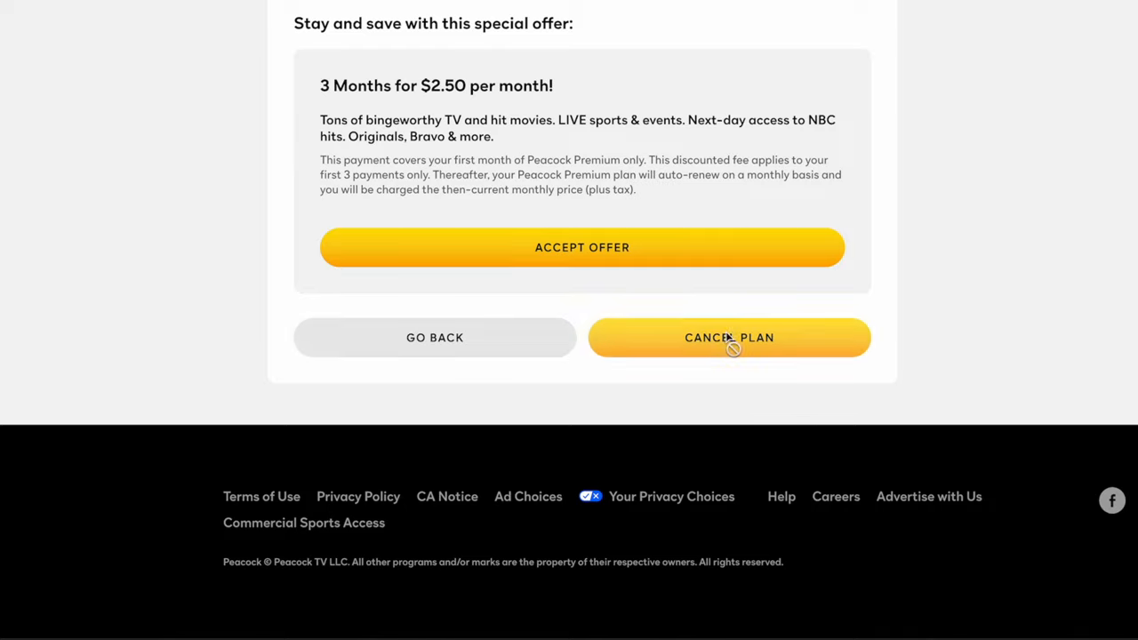
left_click(729, 337)
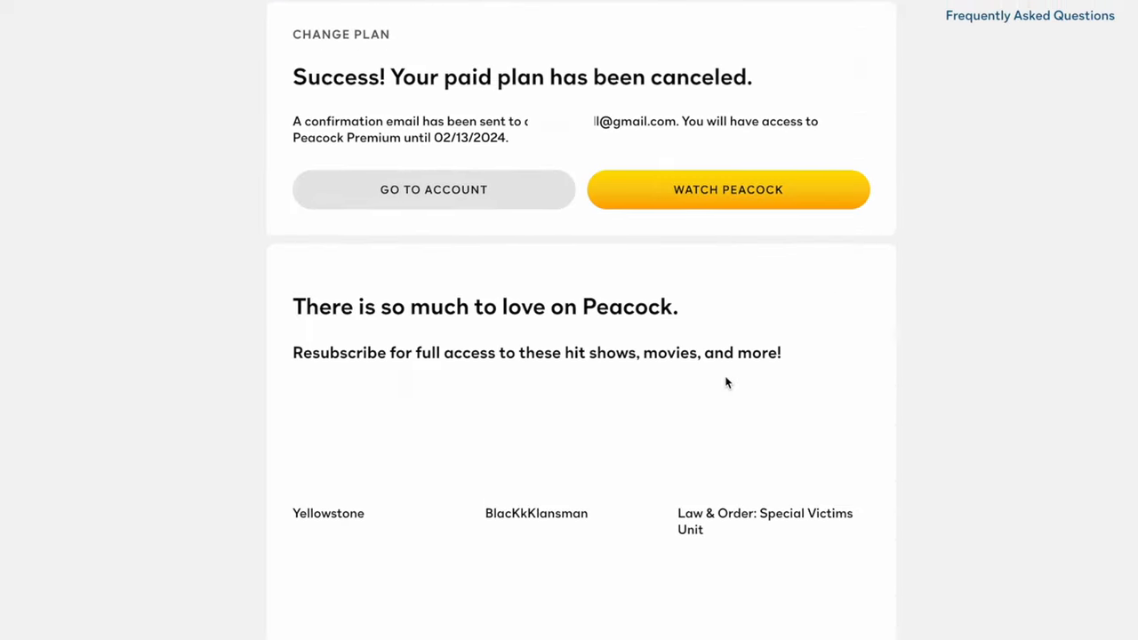